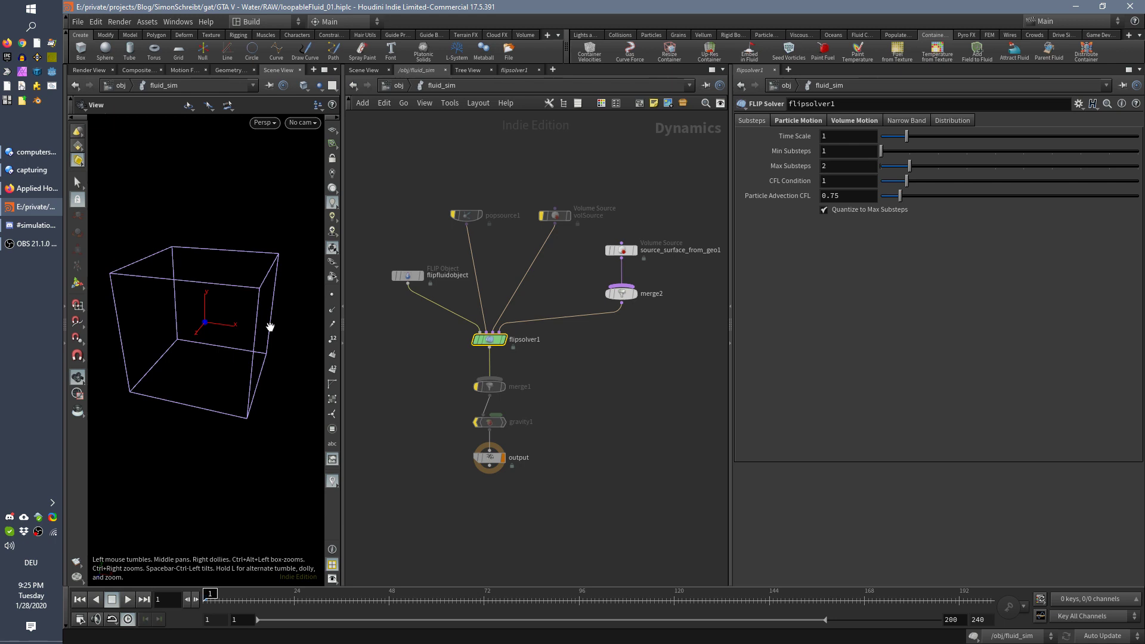
mouse_move(260, 329)
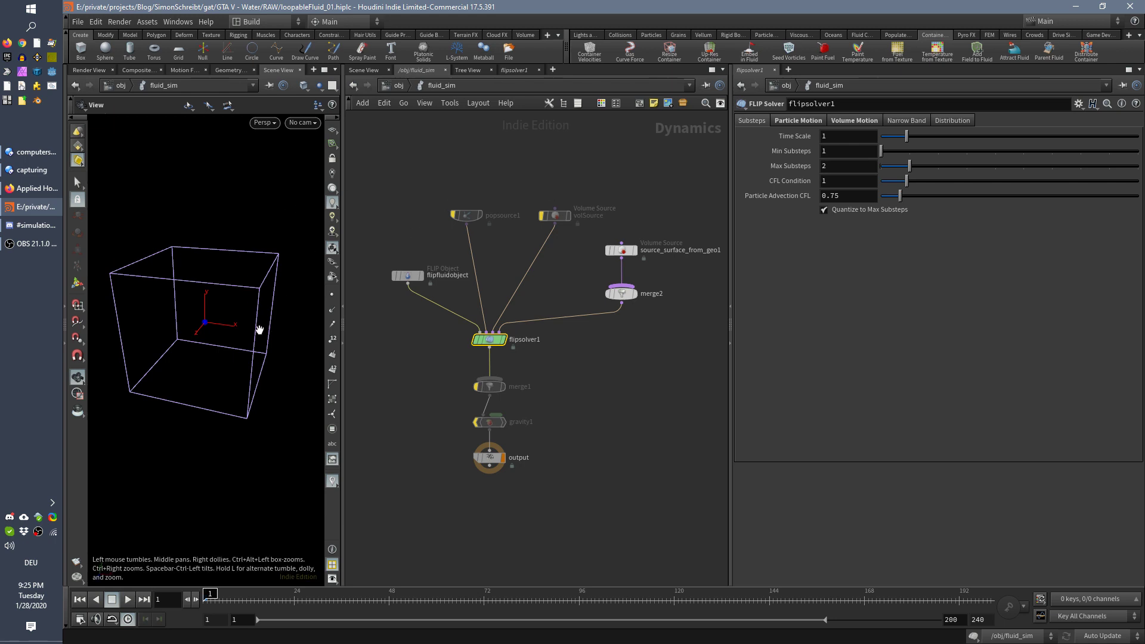
mouse_move(204, 354)
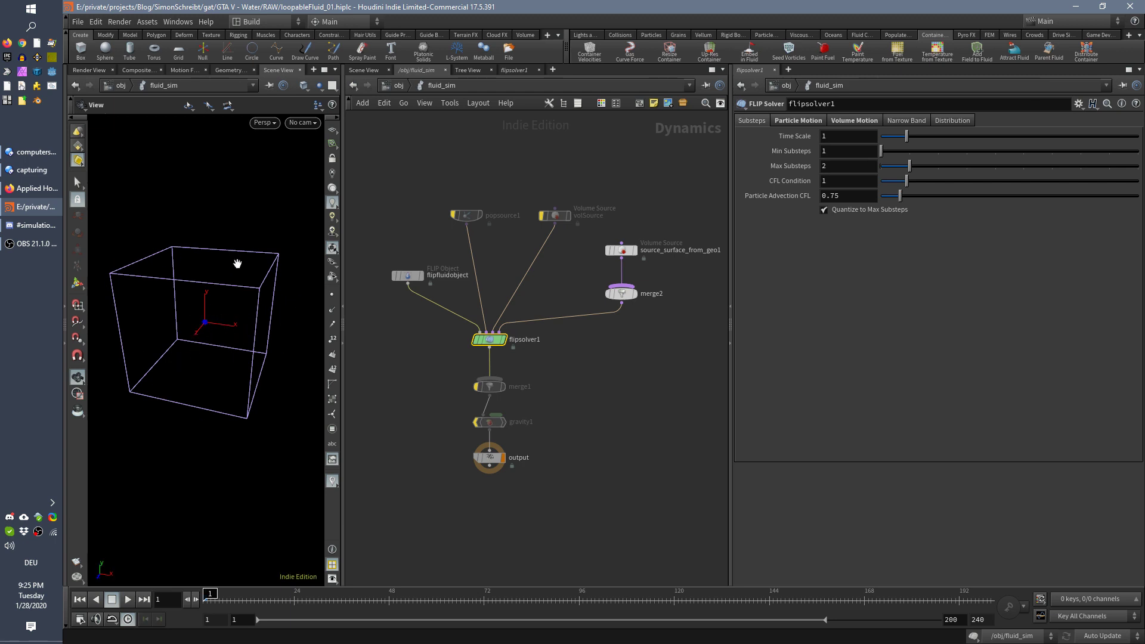
mouse_move(271, 404)
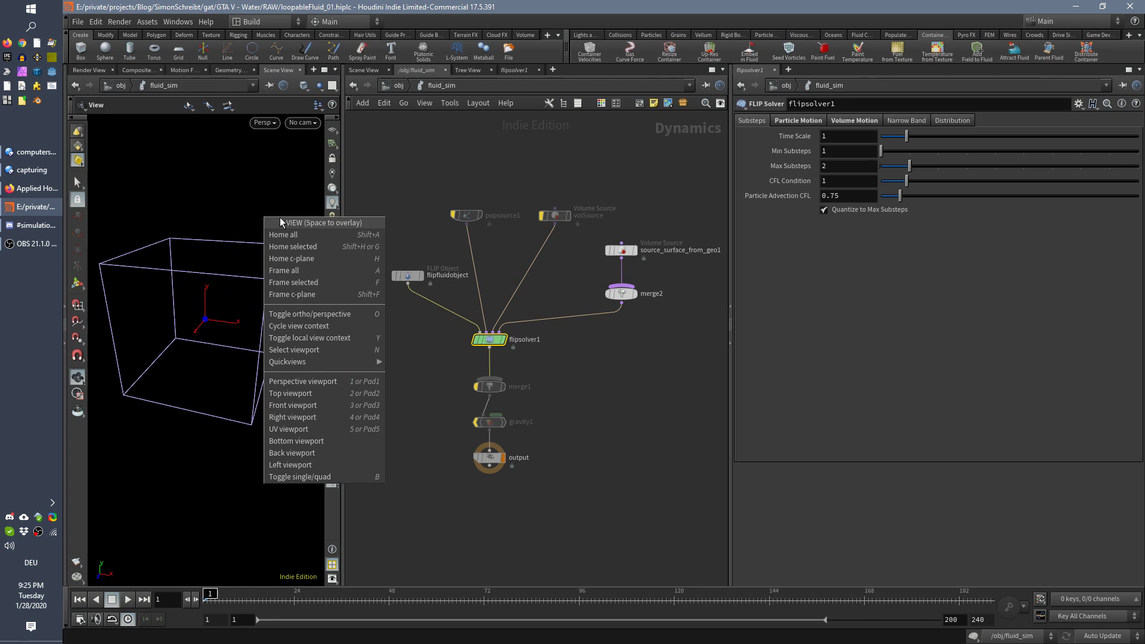
mouse_move(310, 284)
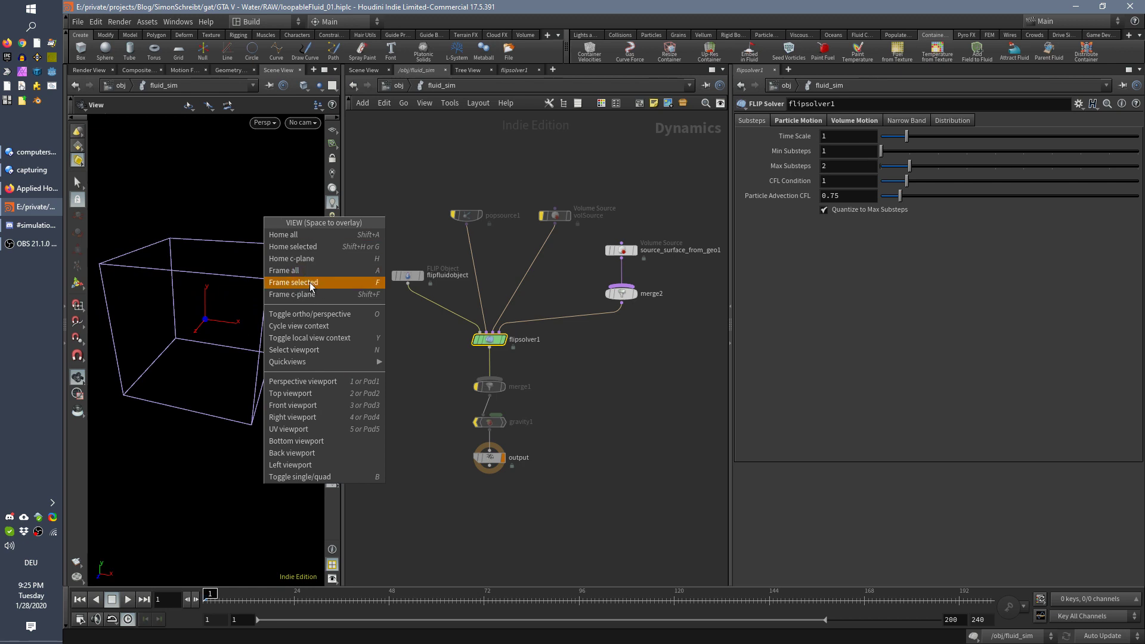
- Frame the viewport on the FLIP solver's container box and orbit around it
click(294, 281)
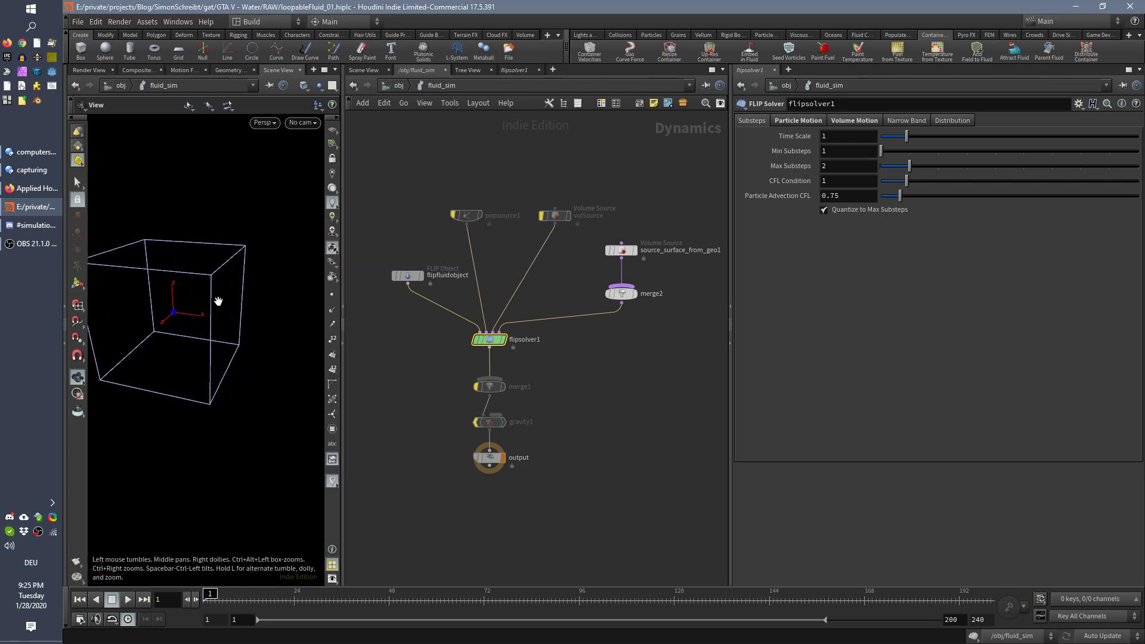
key(f)
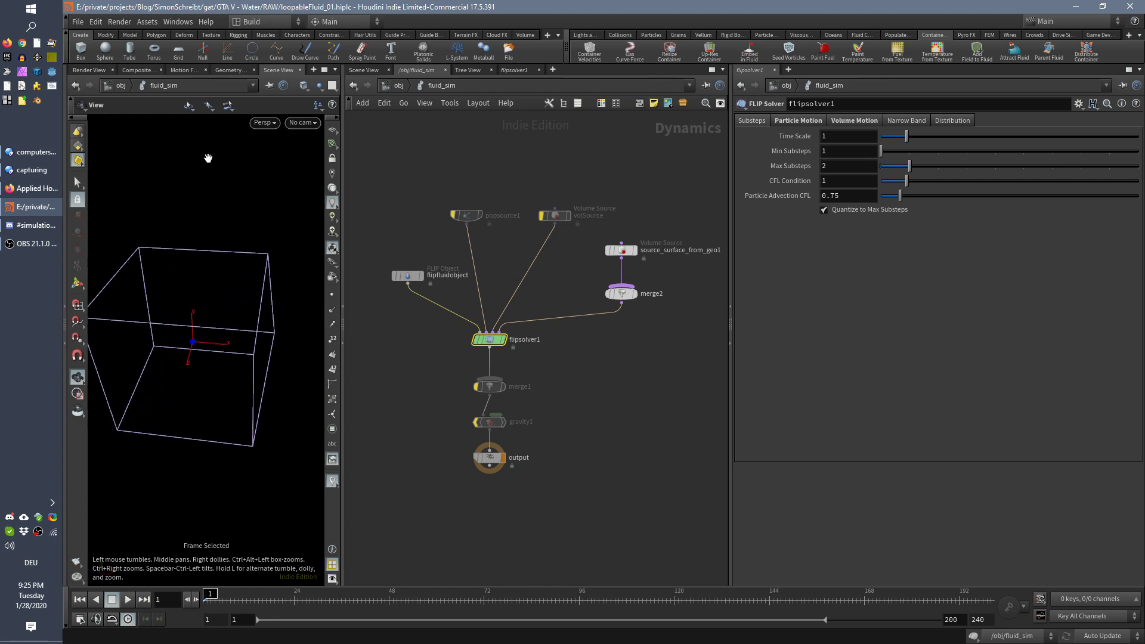
drag(208, 159, 203, 142)
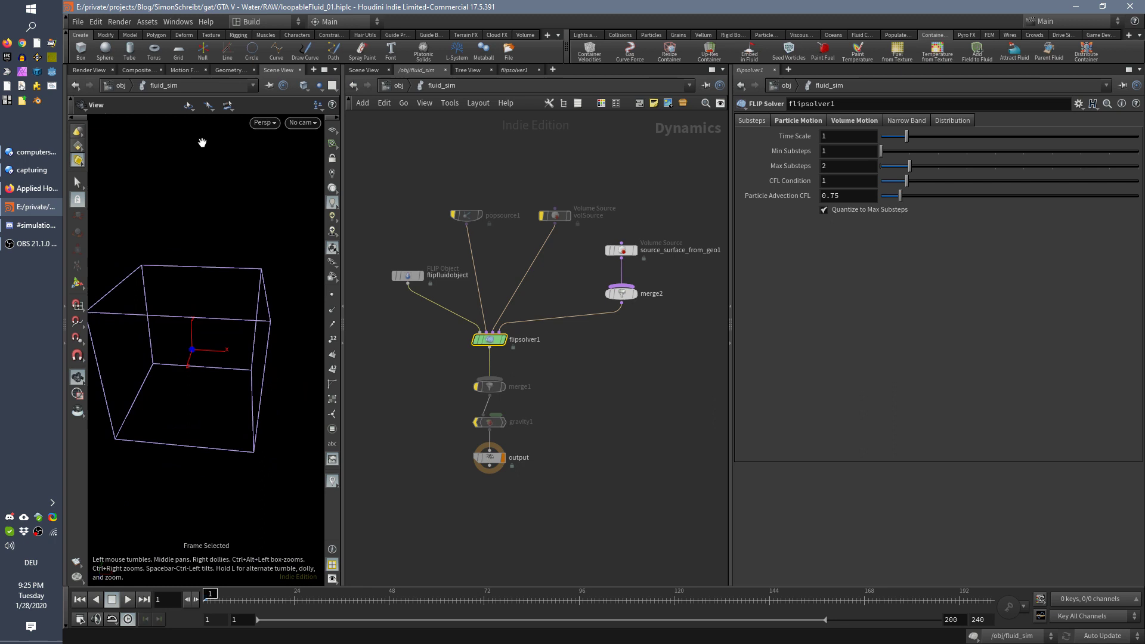
- List the viewport's orbit pivot behaviour choices from the toolbar dropdown
click(189, 107)
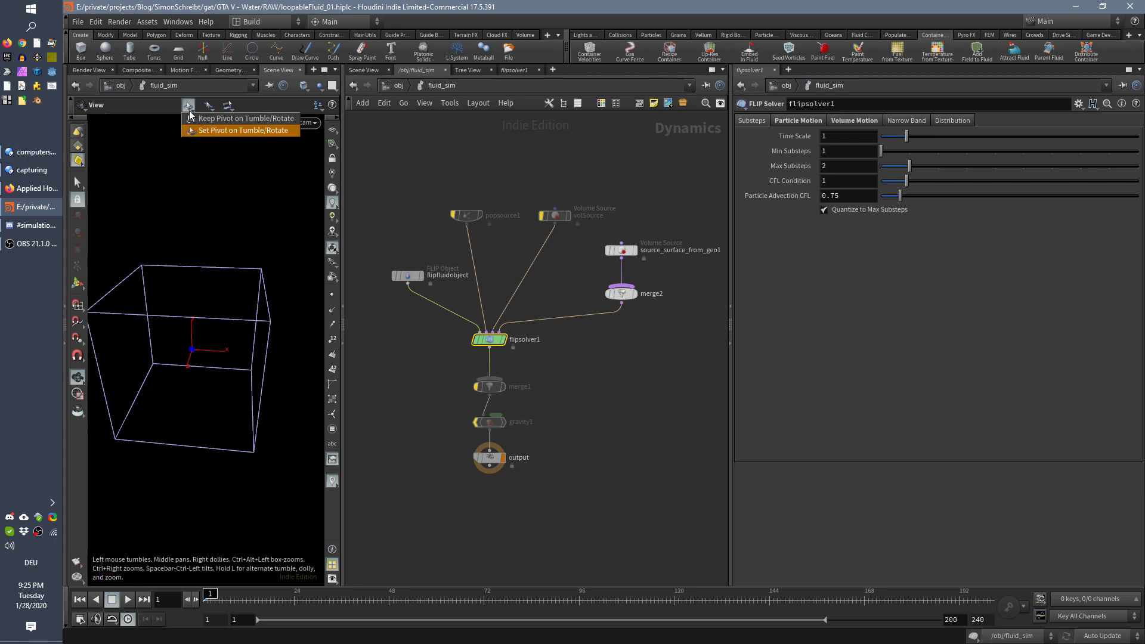
mouse_move(227, 118)
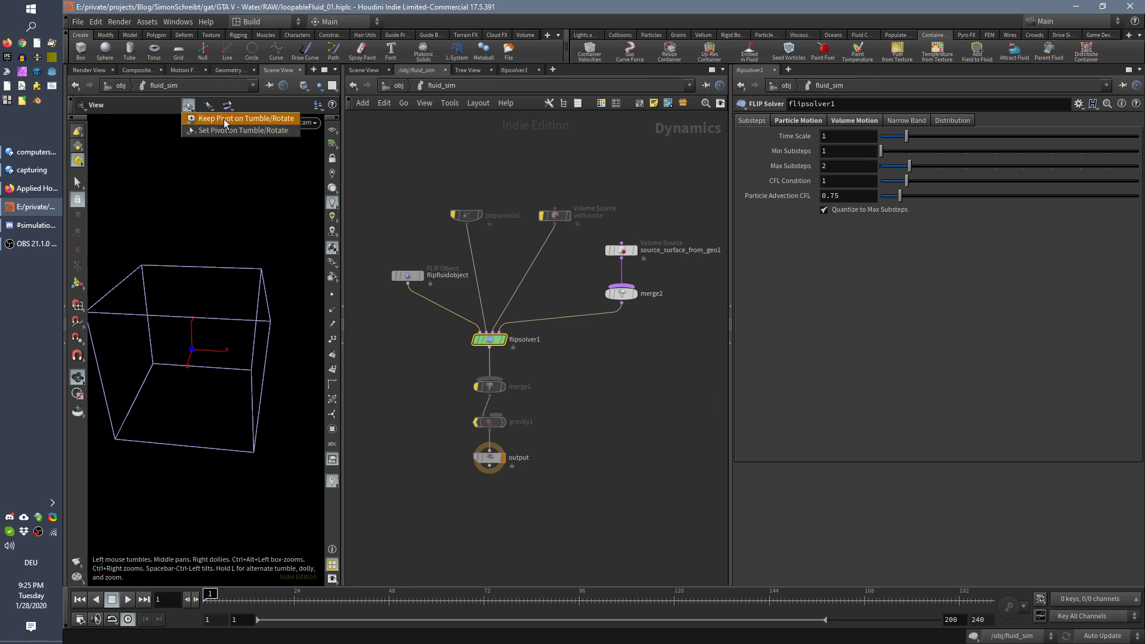
mouse_move(241, 130)
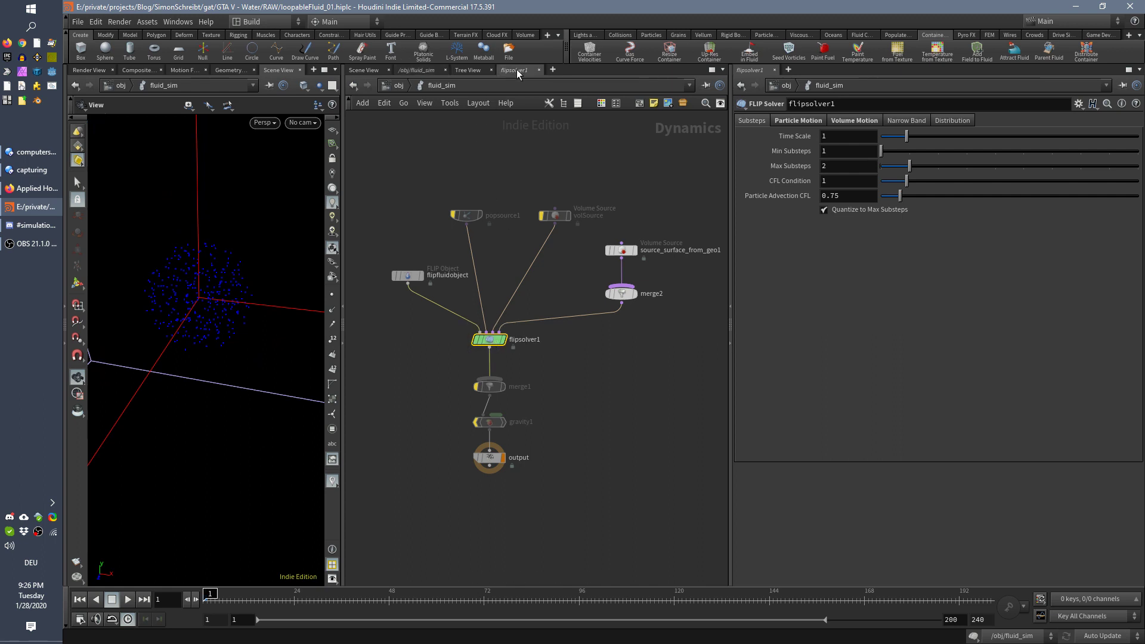
- Toggle Visualize Limits on flipsolver1's Volume Motion settings, leaving the limits box hidden
click(517, 73)
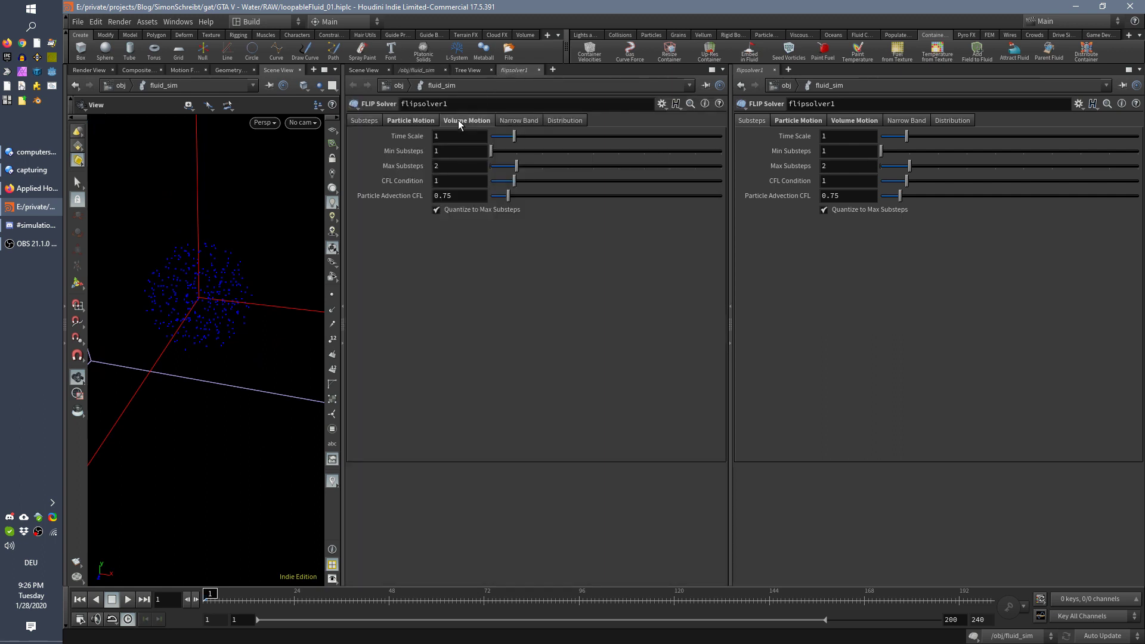
click(466, 119)
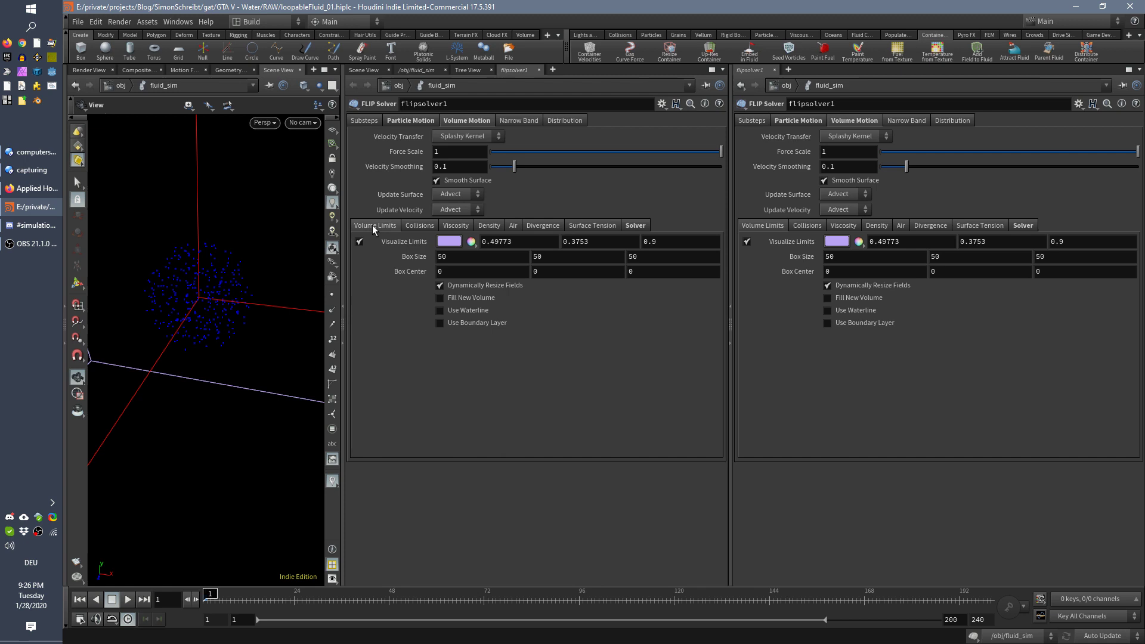
mouse_move(360, 246)
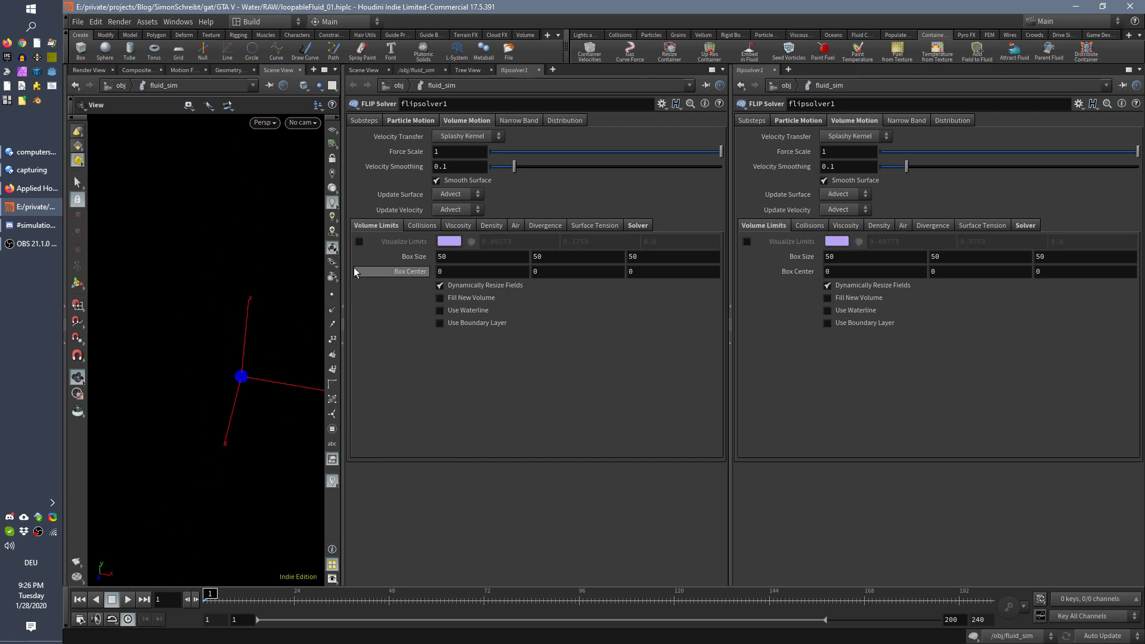
click(359, 241)
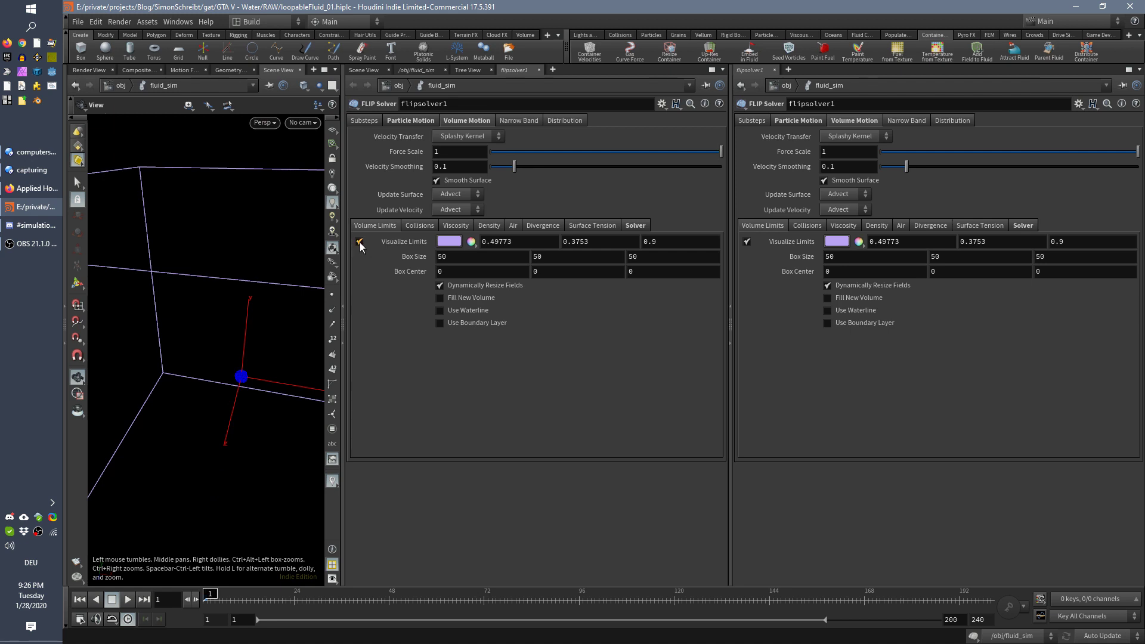
click(359, 241)
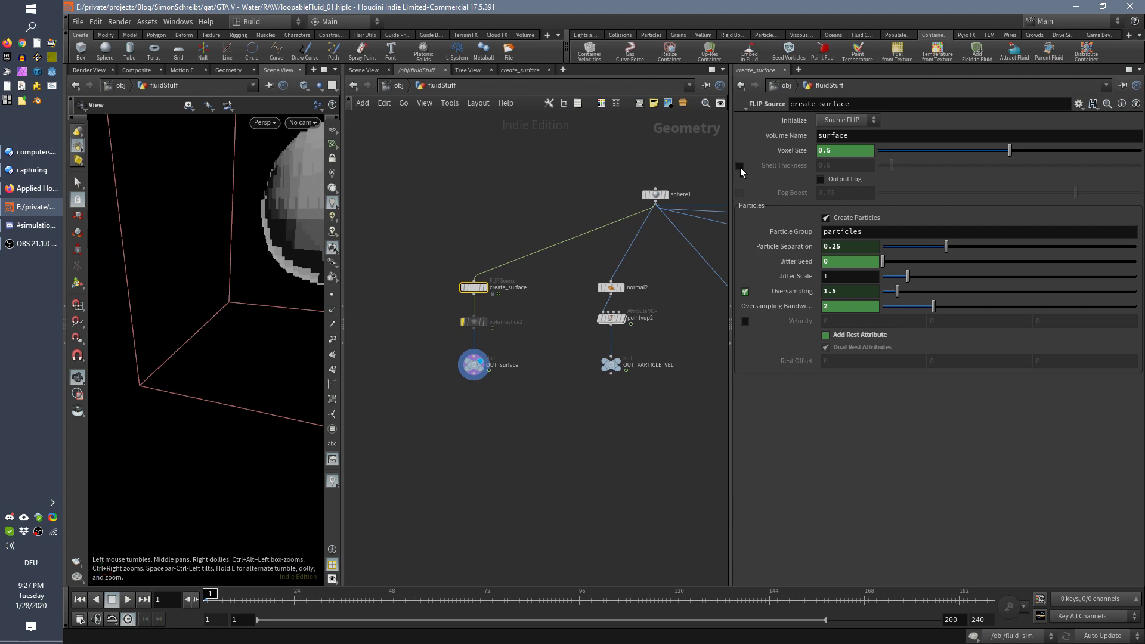
- Enable Shell Thickness on the create_surface sphere source and enter a value of 0.2
click(741, 166)
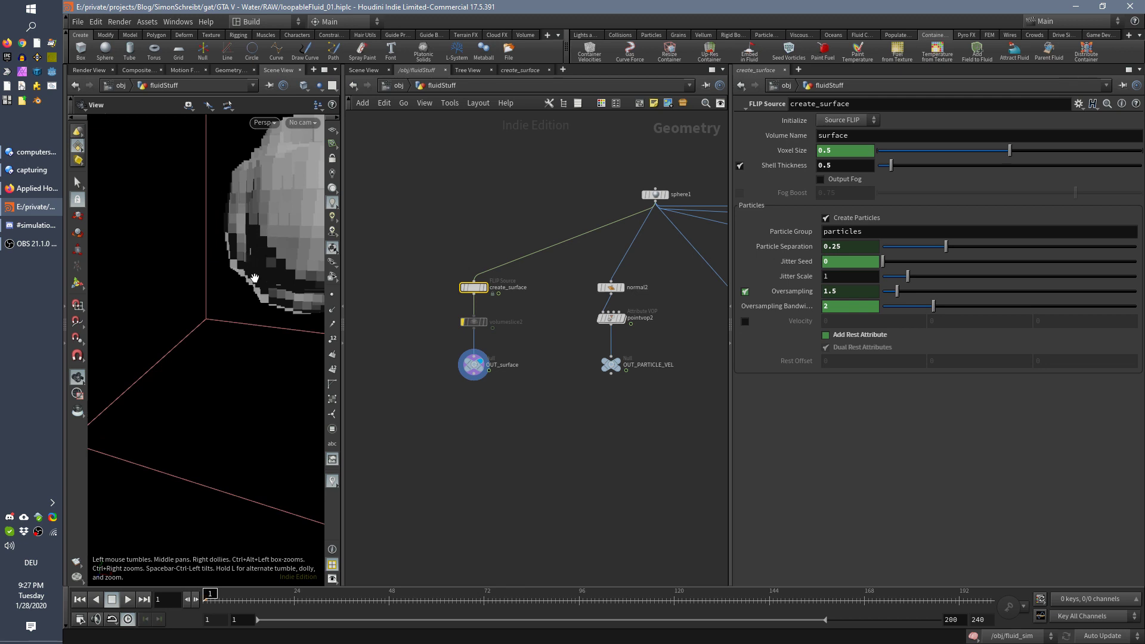
key(3)
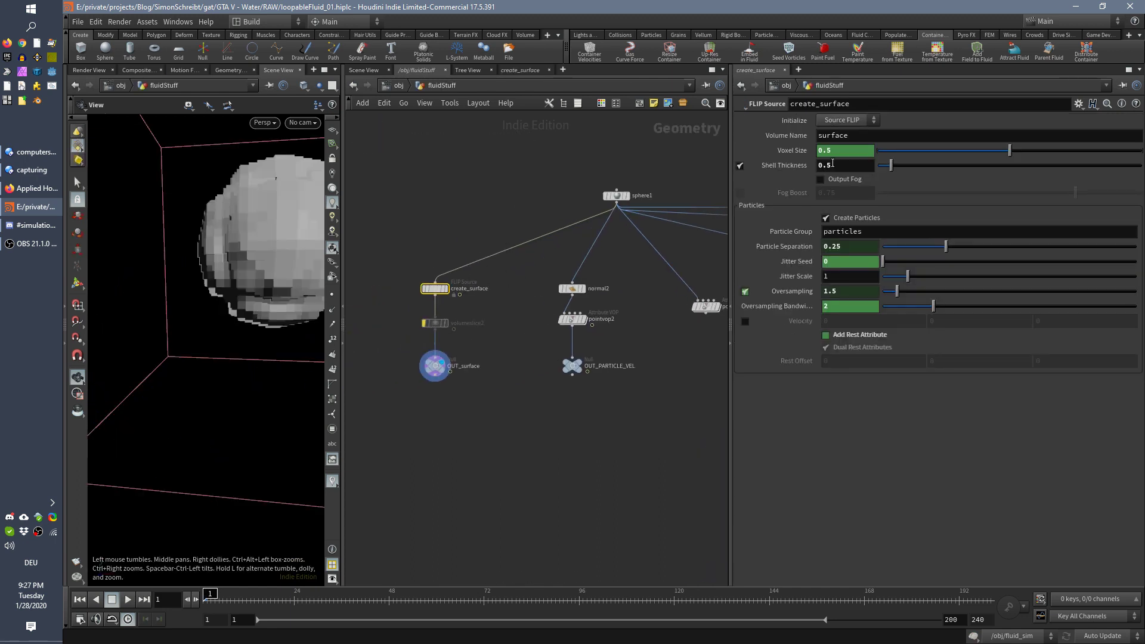
text(0.2)
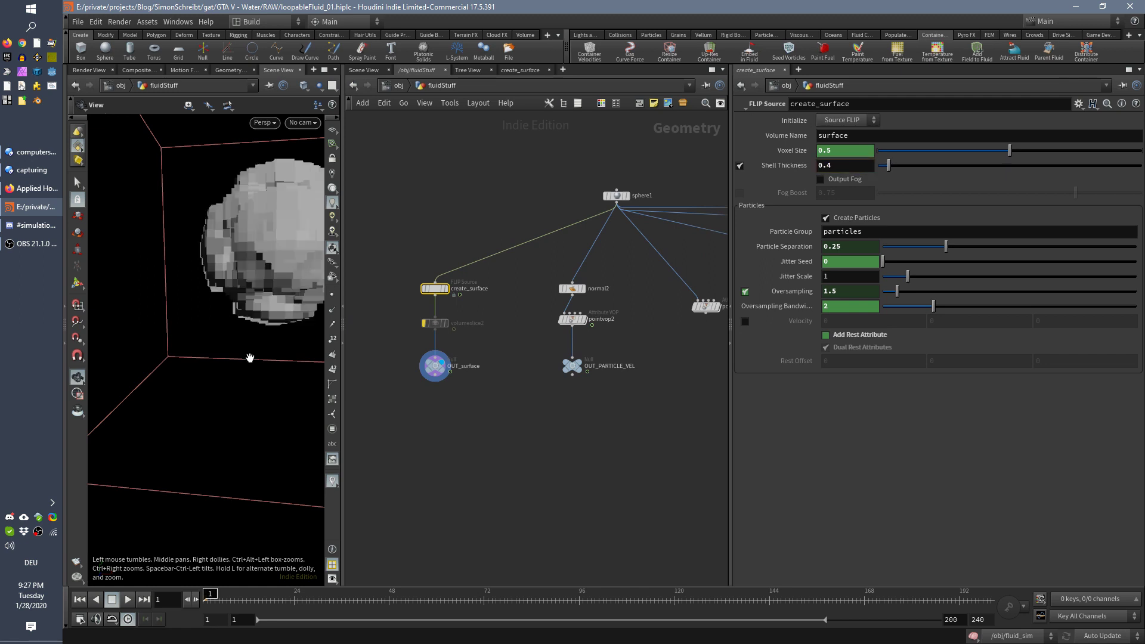
key(3)
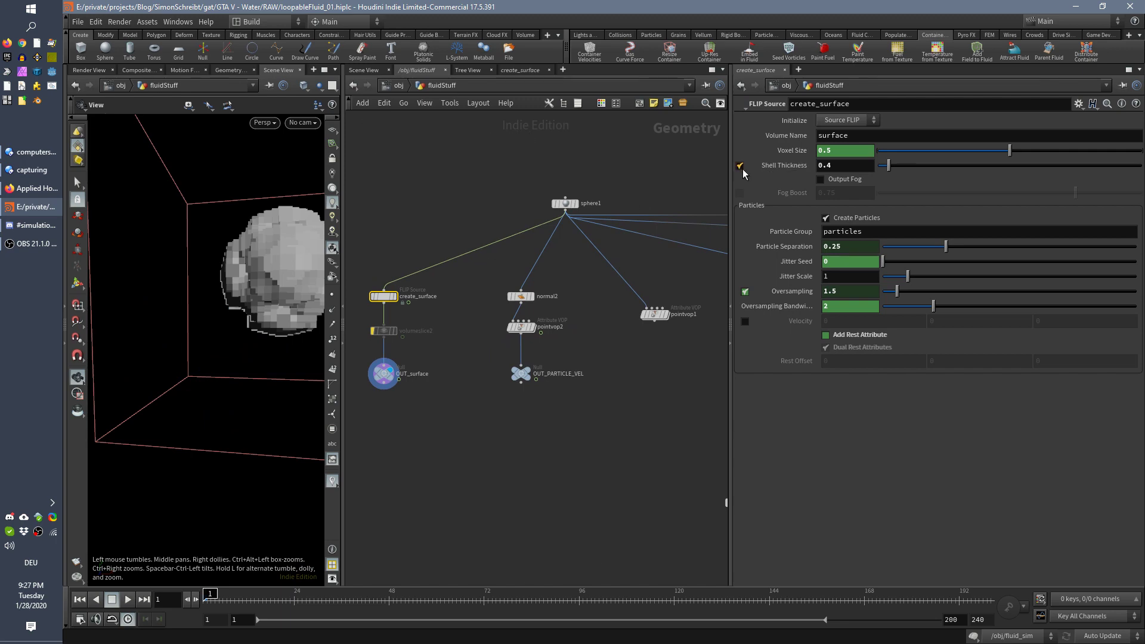
- Disable Shell Thickness again and jump back to the fluid_sim network via quickmark
click(741, 166)
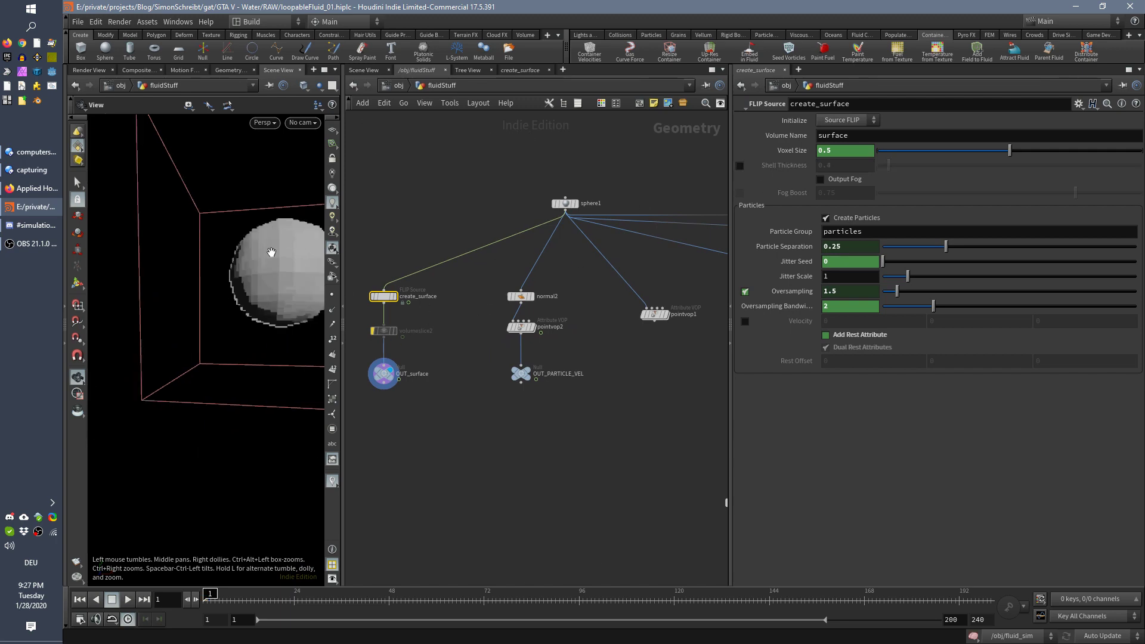
key(2)
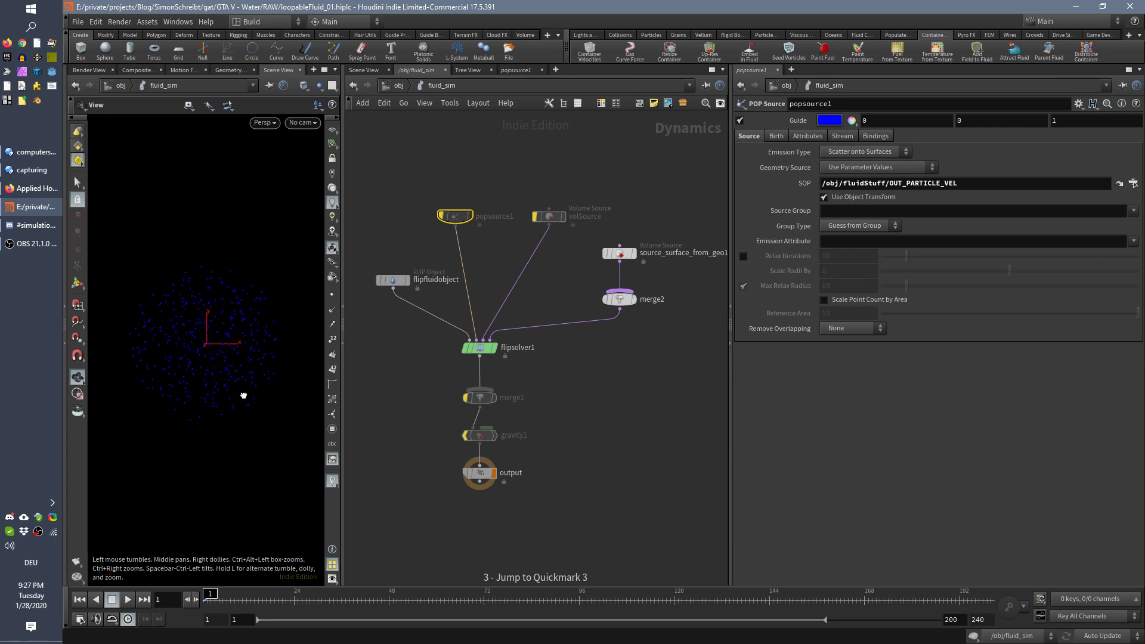
- Frame the particle cloud, select flipsolver1 and re-enable Visualize Limits
key(f)
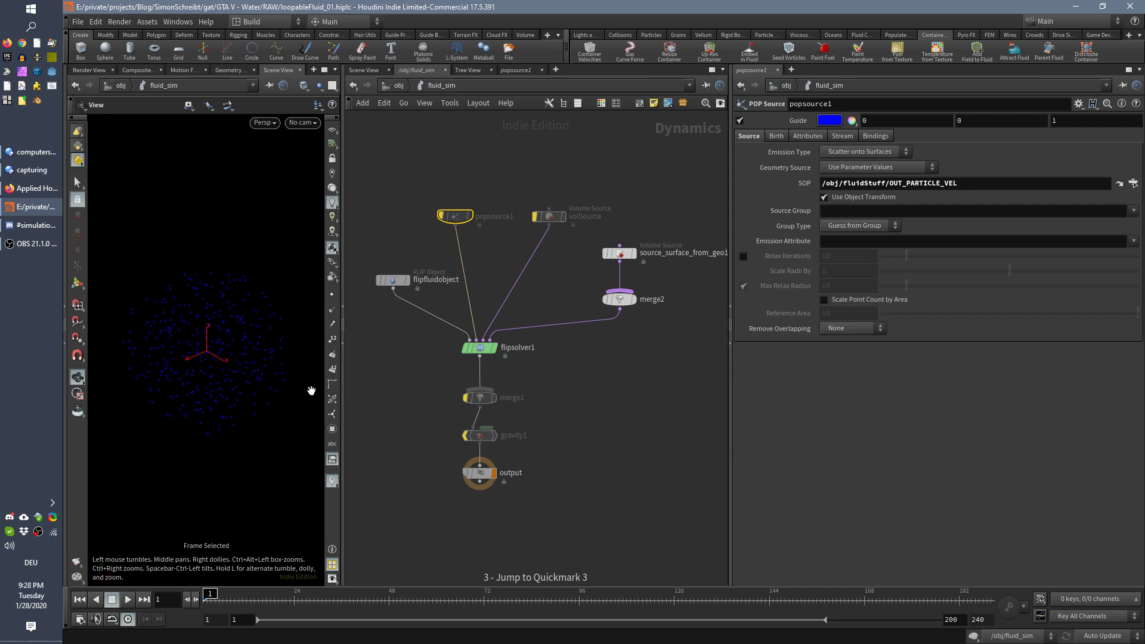
click(480, 347)
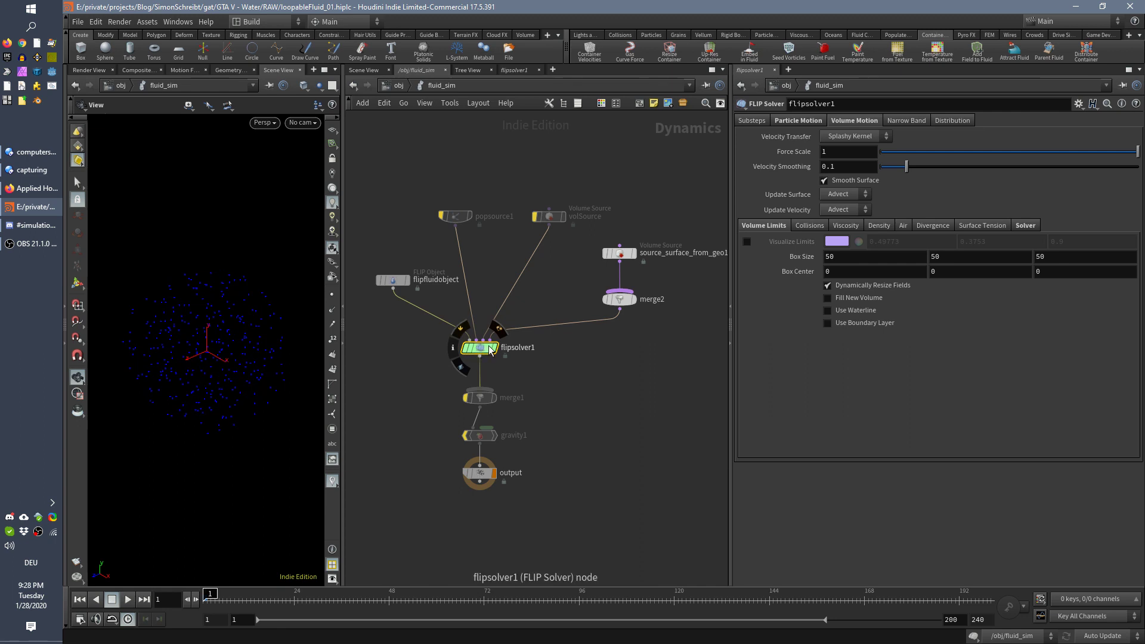
click(747, 240)
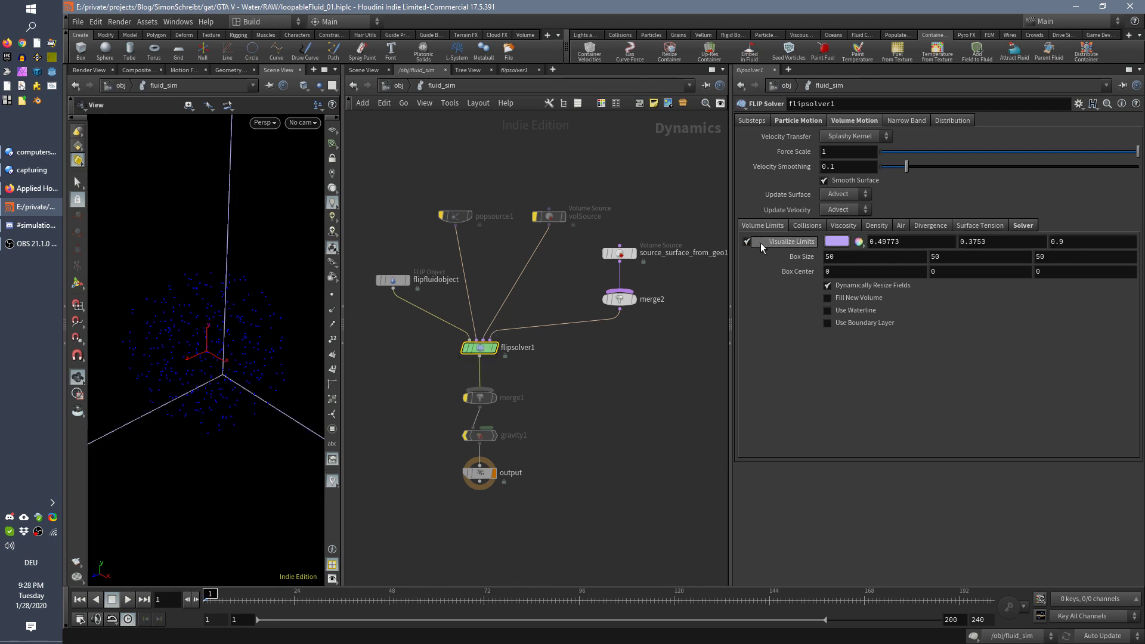